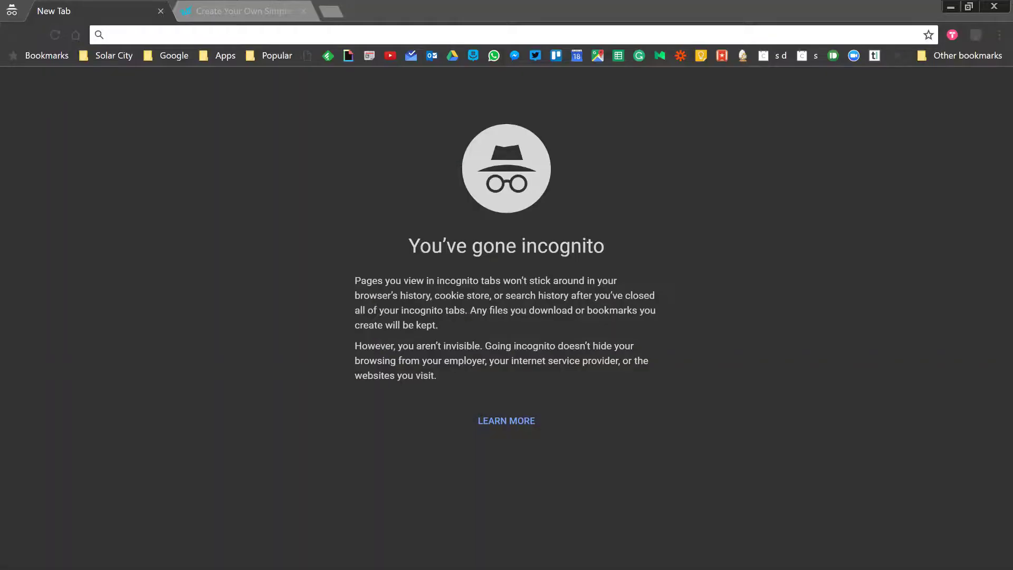
pyautogui.moveTo(259, 152)
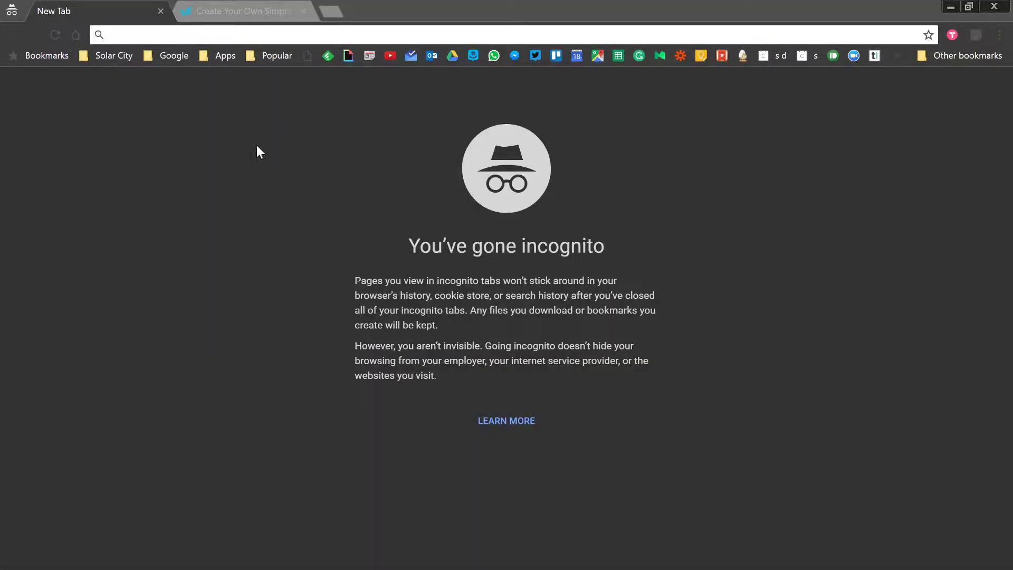
pyautogui.moveTo(259, 135)
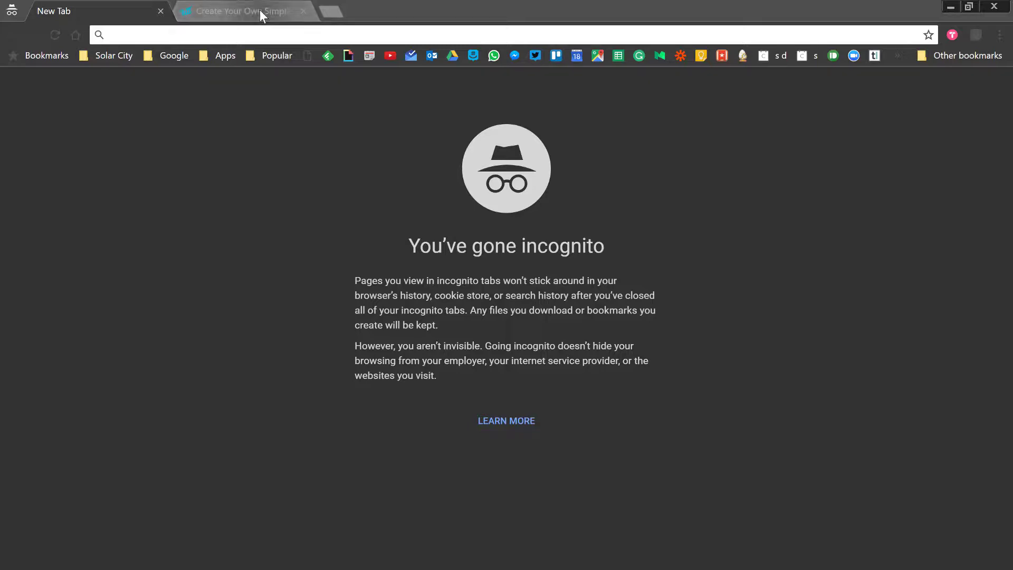
# - Switch to the 'Create Your Own Simple...' tab showing the WiseIntro homepage
pyautogui.click(242, 11)
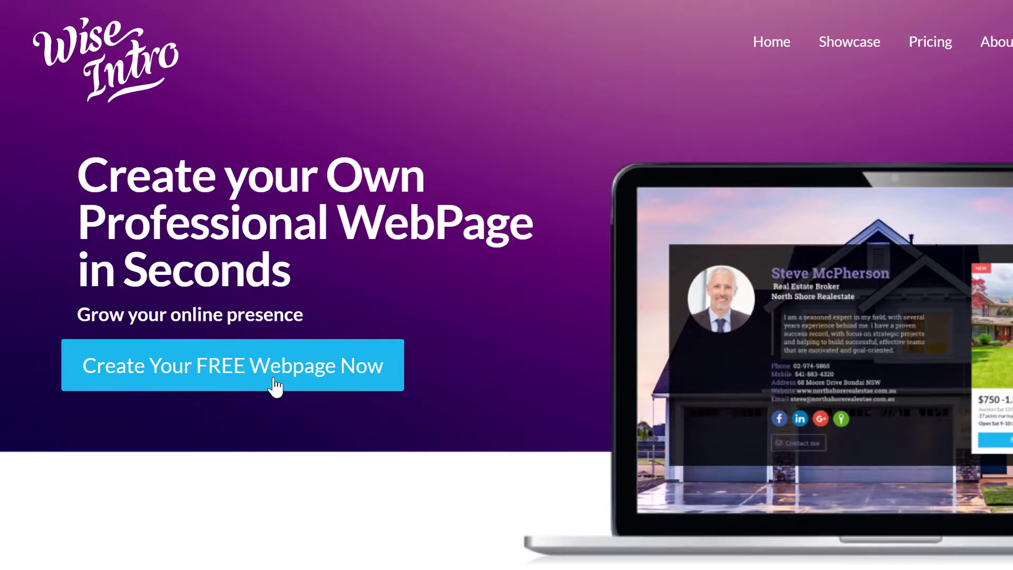
# - Start a free webpage to load the John Smith photographer template in the editor
pyautogui.click(233, 365)
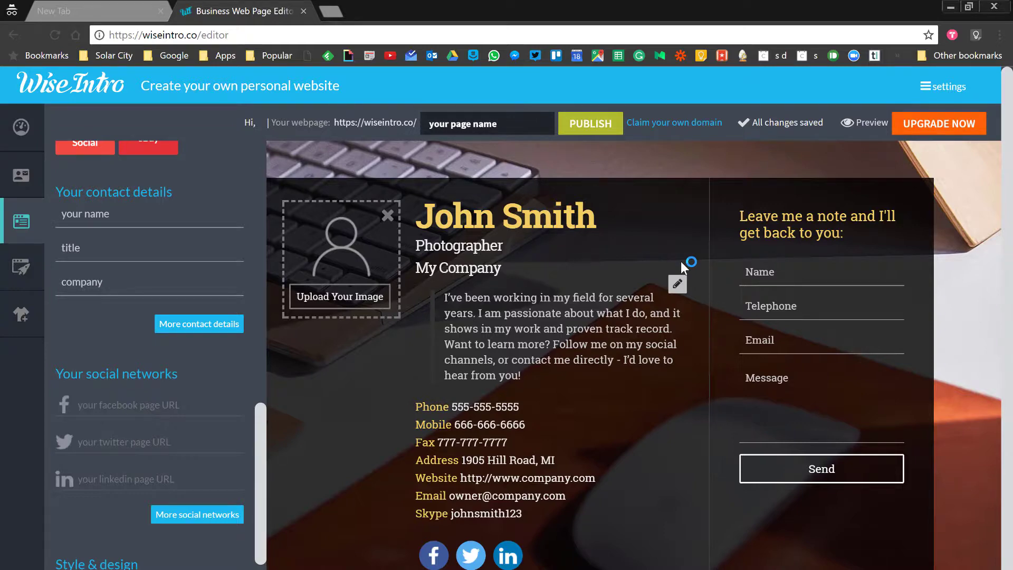
# - Choose Login from the editor's settings menu to load the WiseStamp sign-in page
pyautogui.click(944, 86)
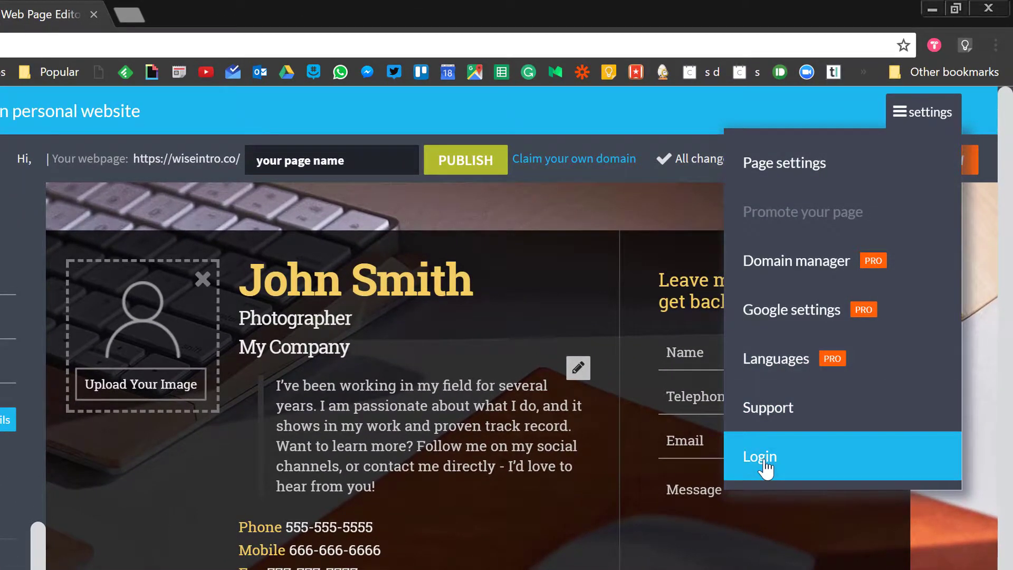
pyautogui.click(759, 457)
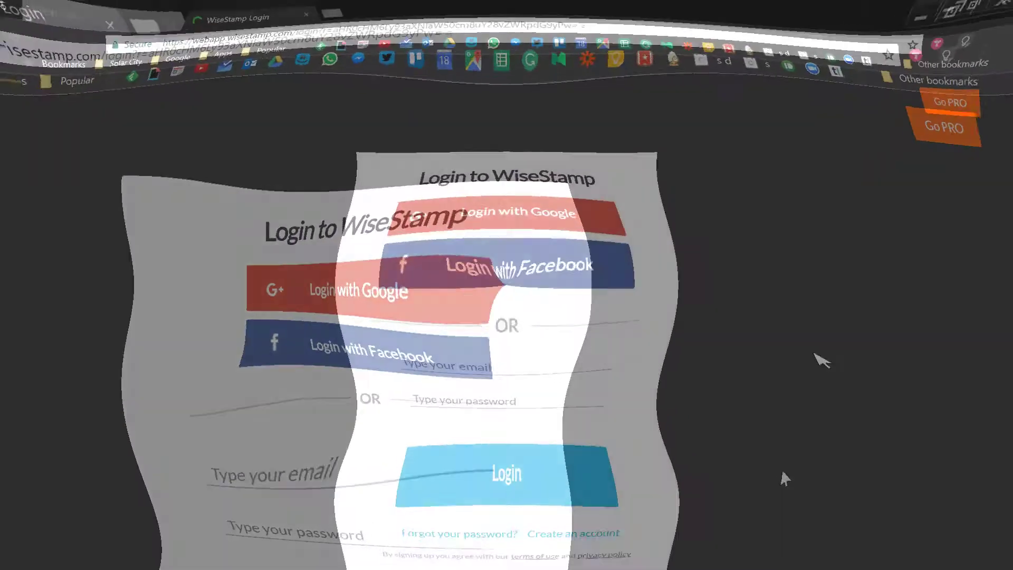